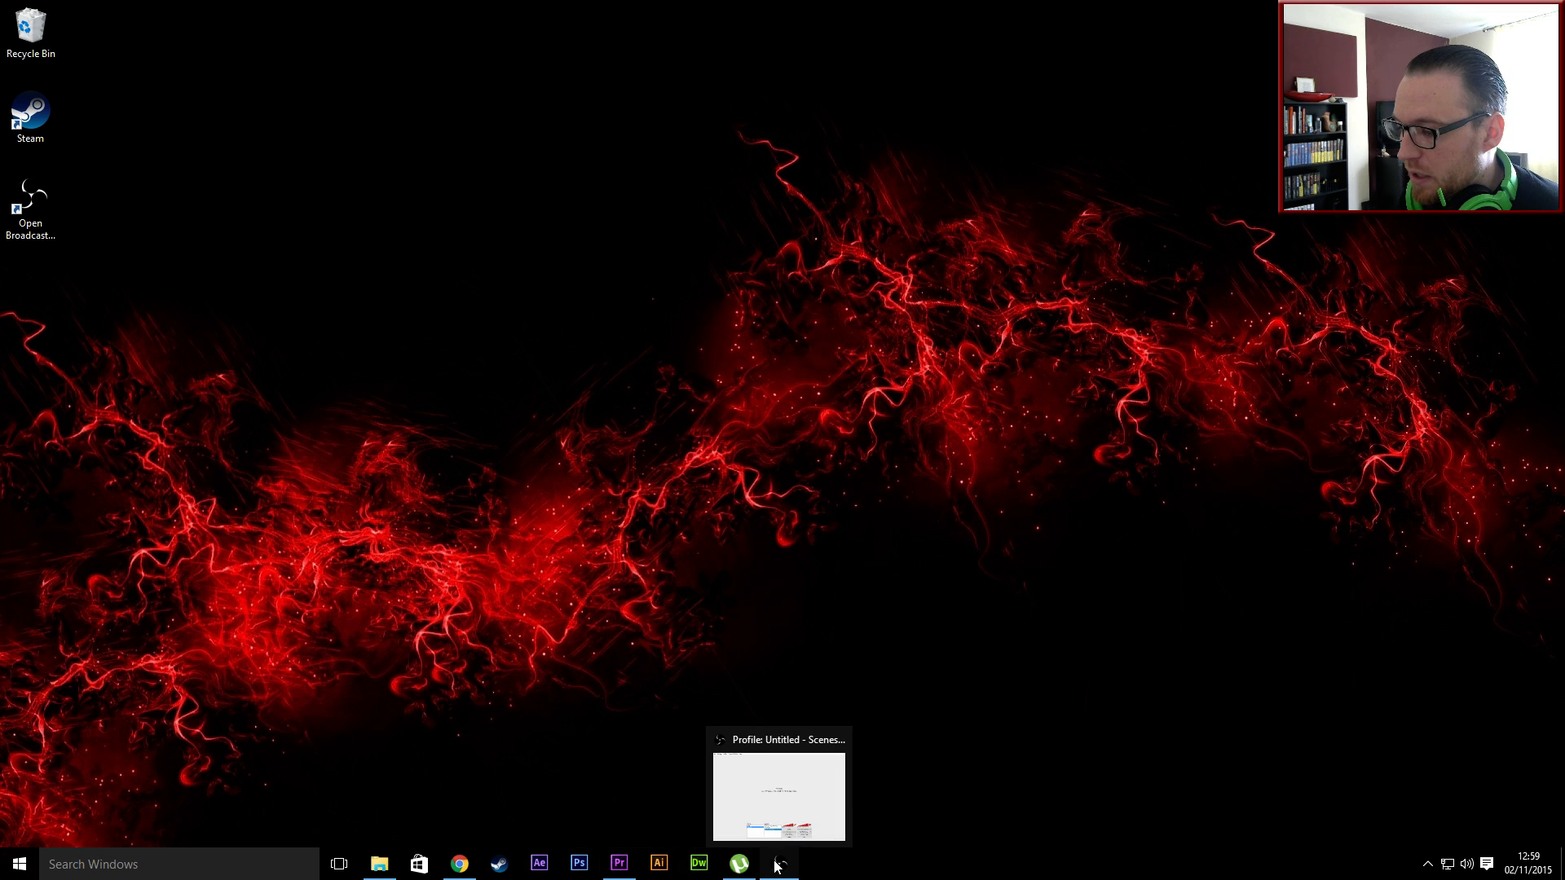
# Bring Chrome forward to show the enlarged WHEA_UNCORRECTABLE_ERROR blue-screen image.
pyautogui.click(457, 863)
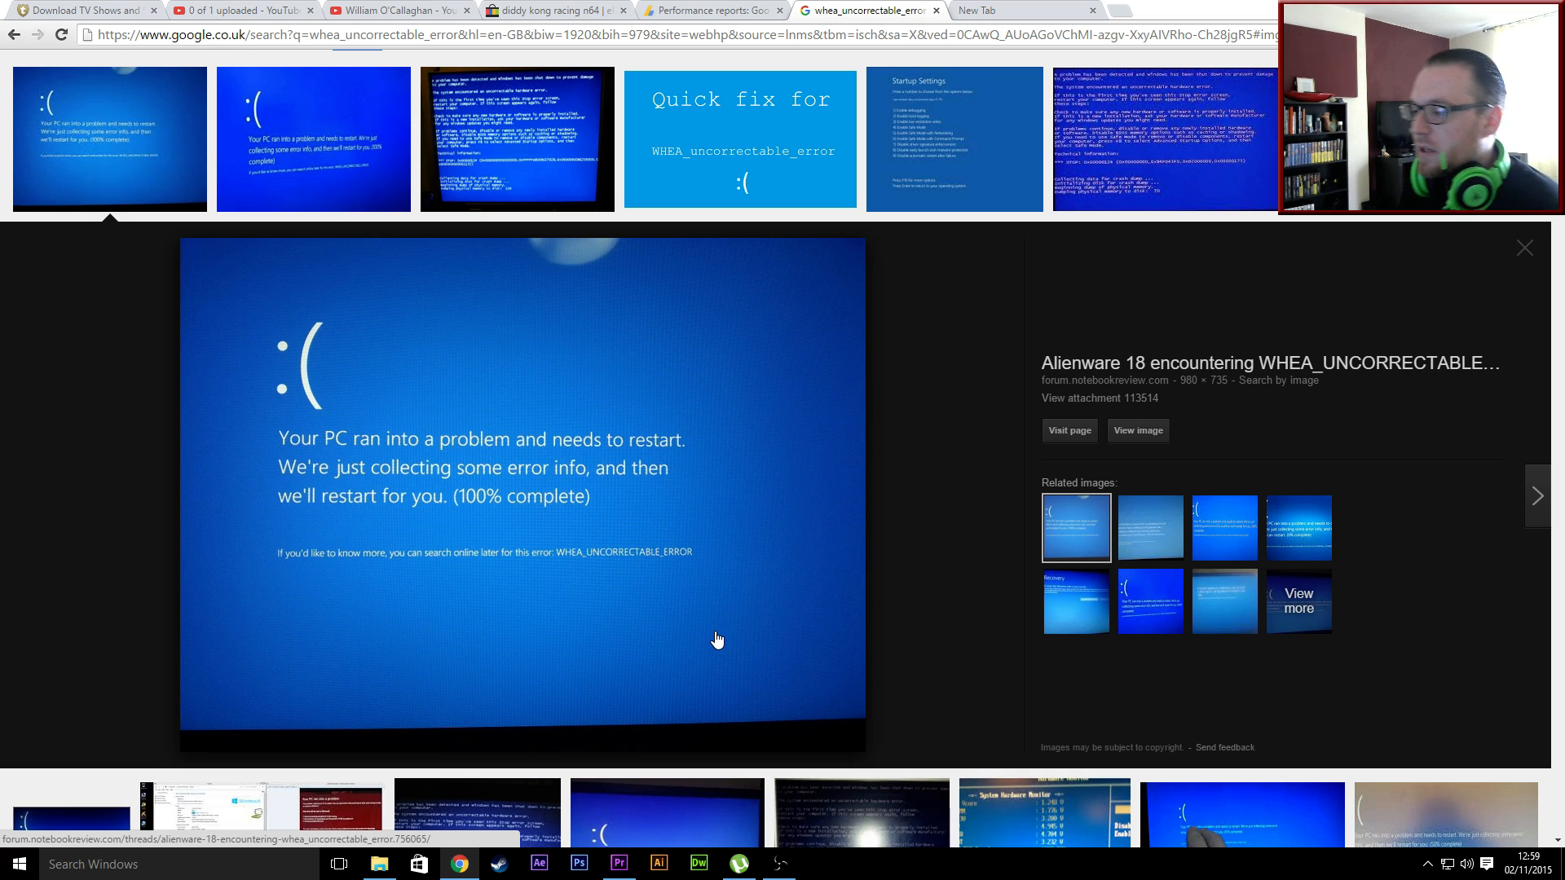
pyautogui.moveTo(697, 717)
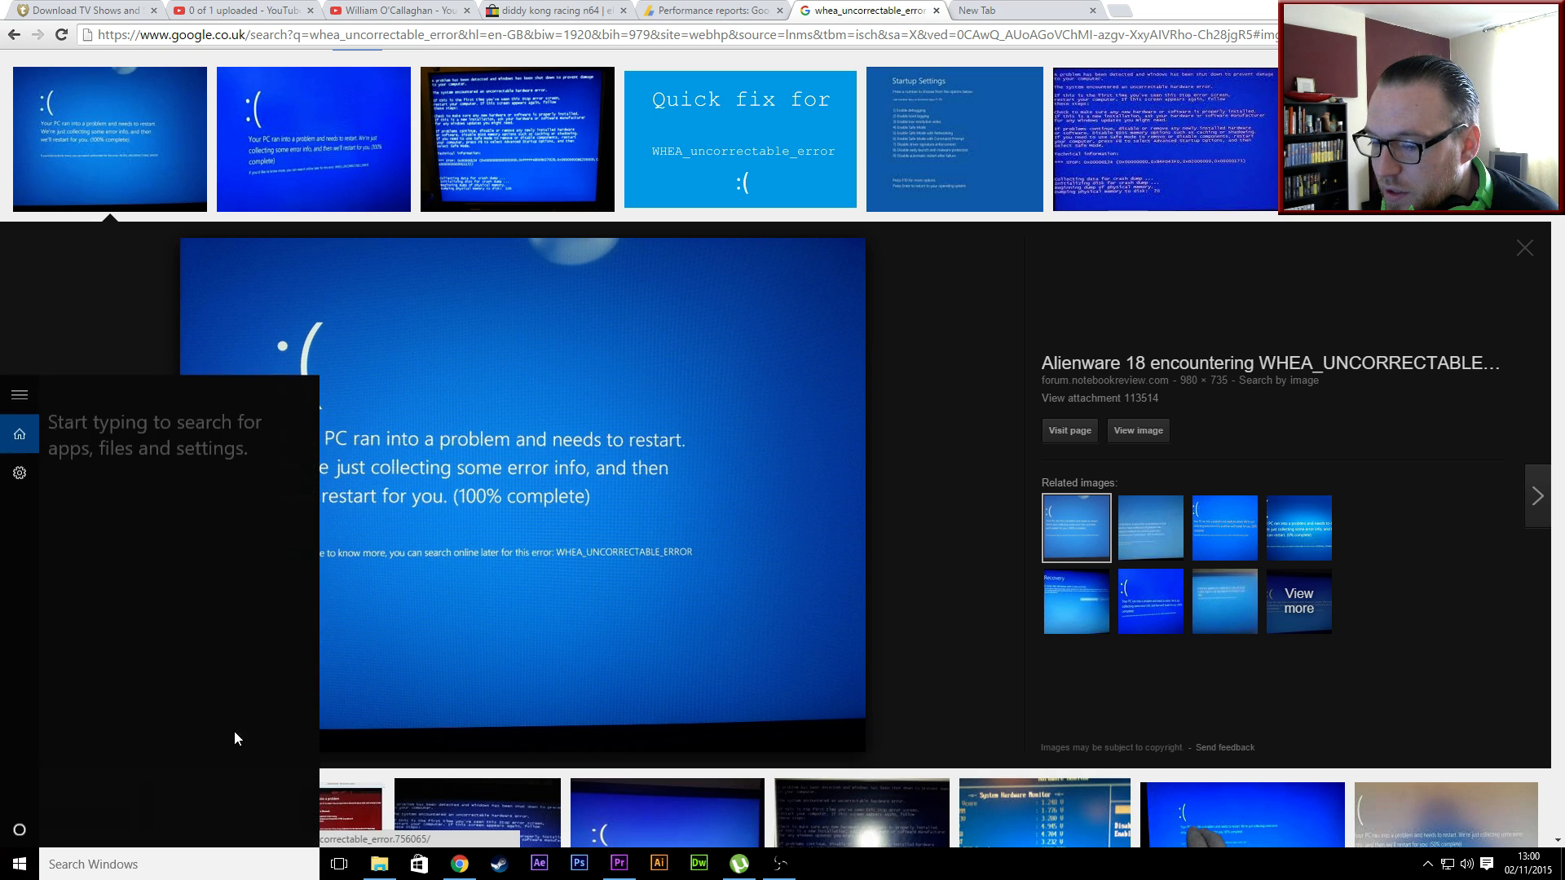
# Open Device Manager via a 'de' search and start Update Driver Software for the GTX 970.
pyautogui.write('device')
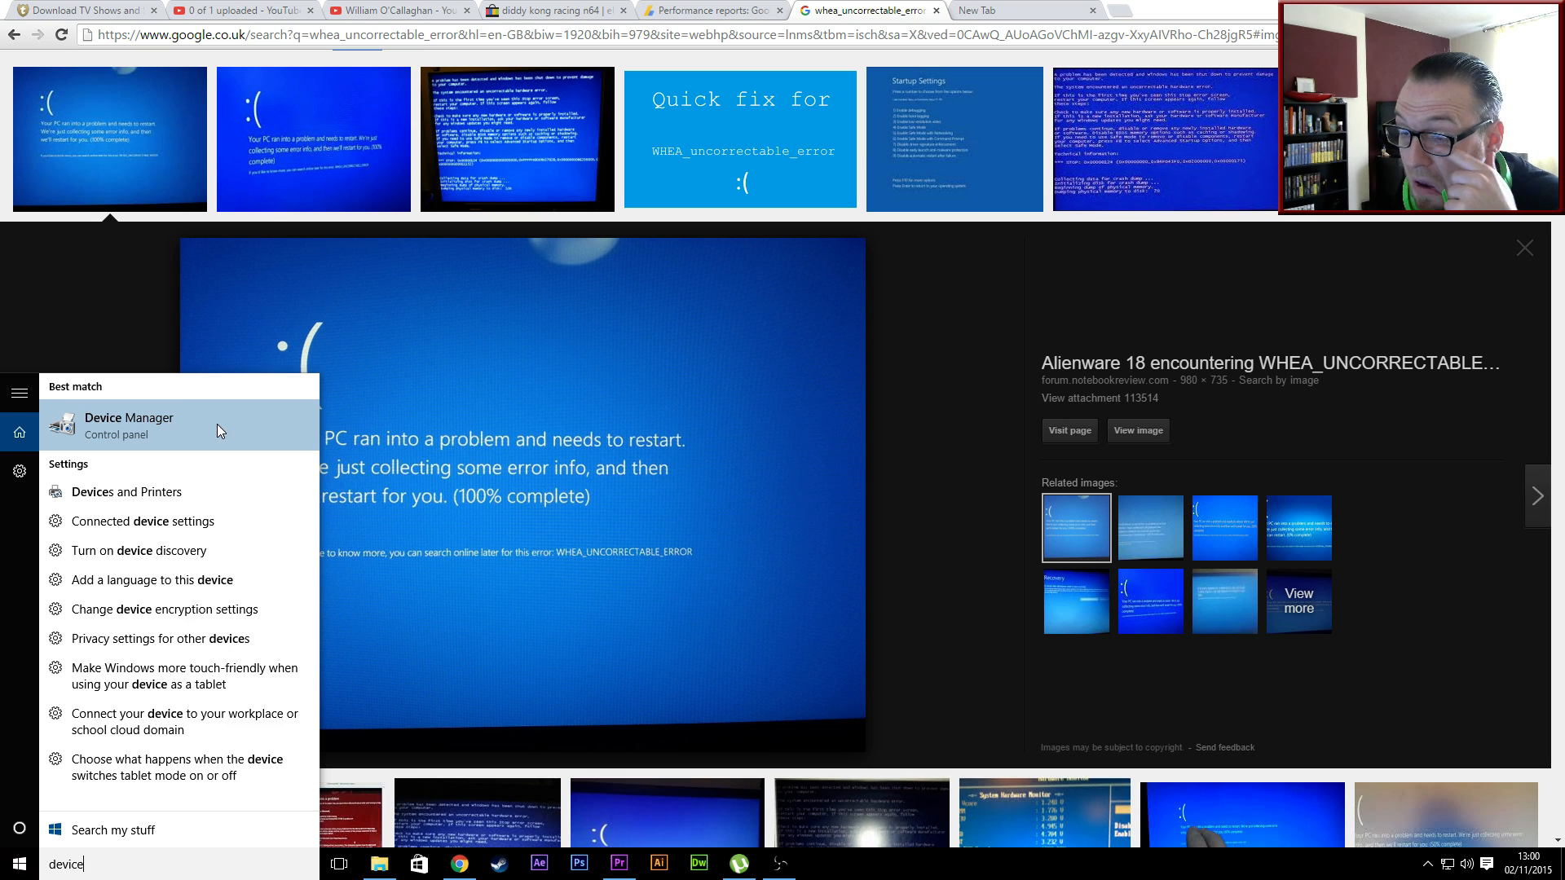
pyautogui.click(129, 424)
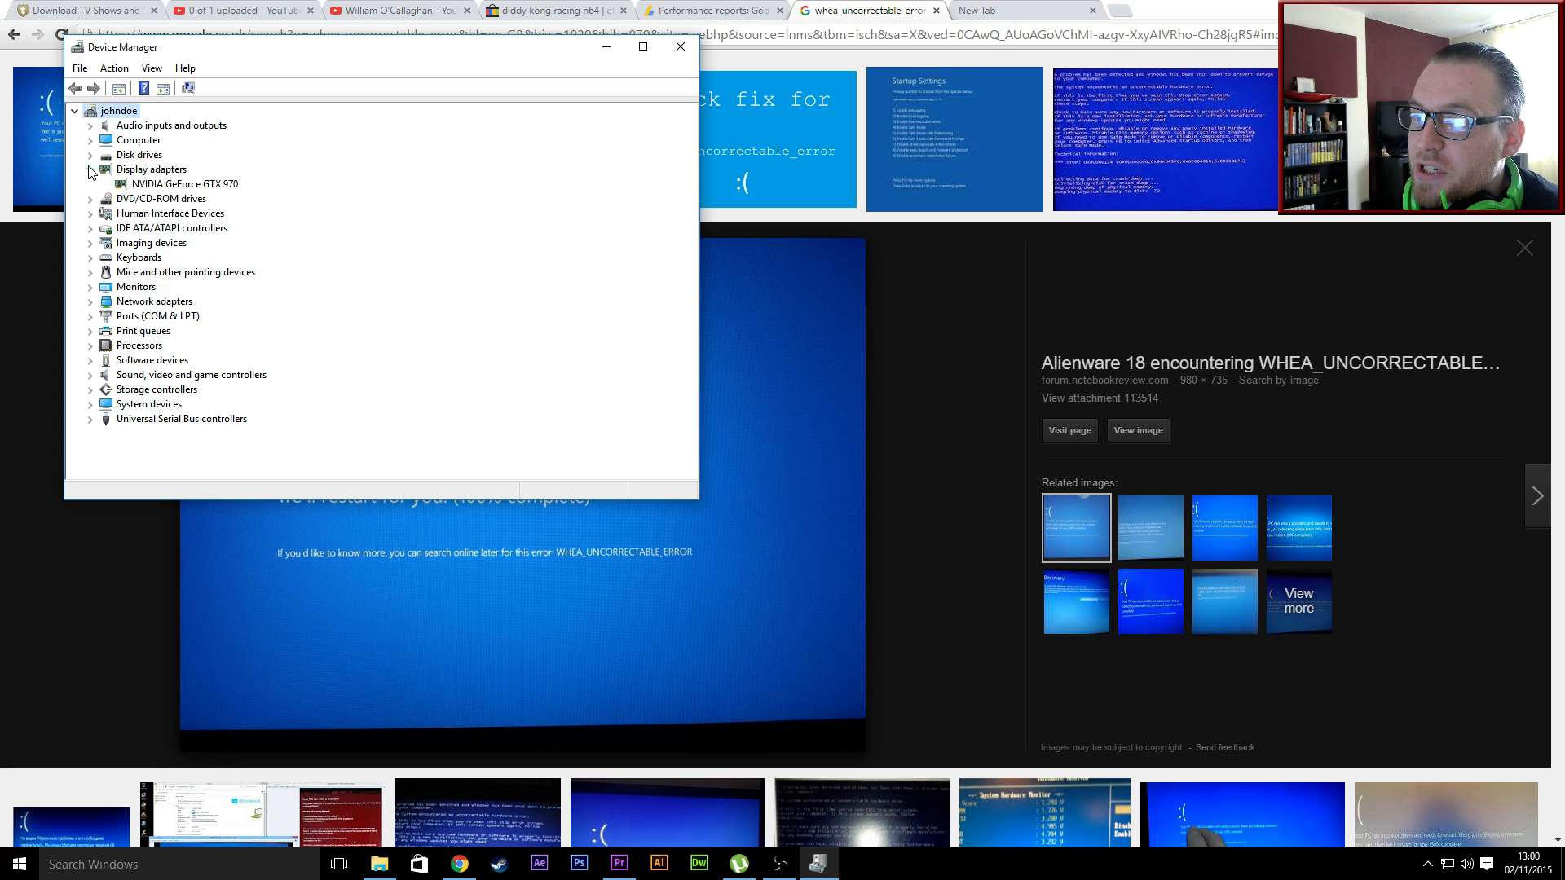
pyautogui.rightClick(183, 183)
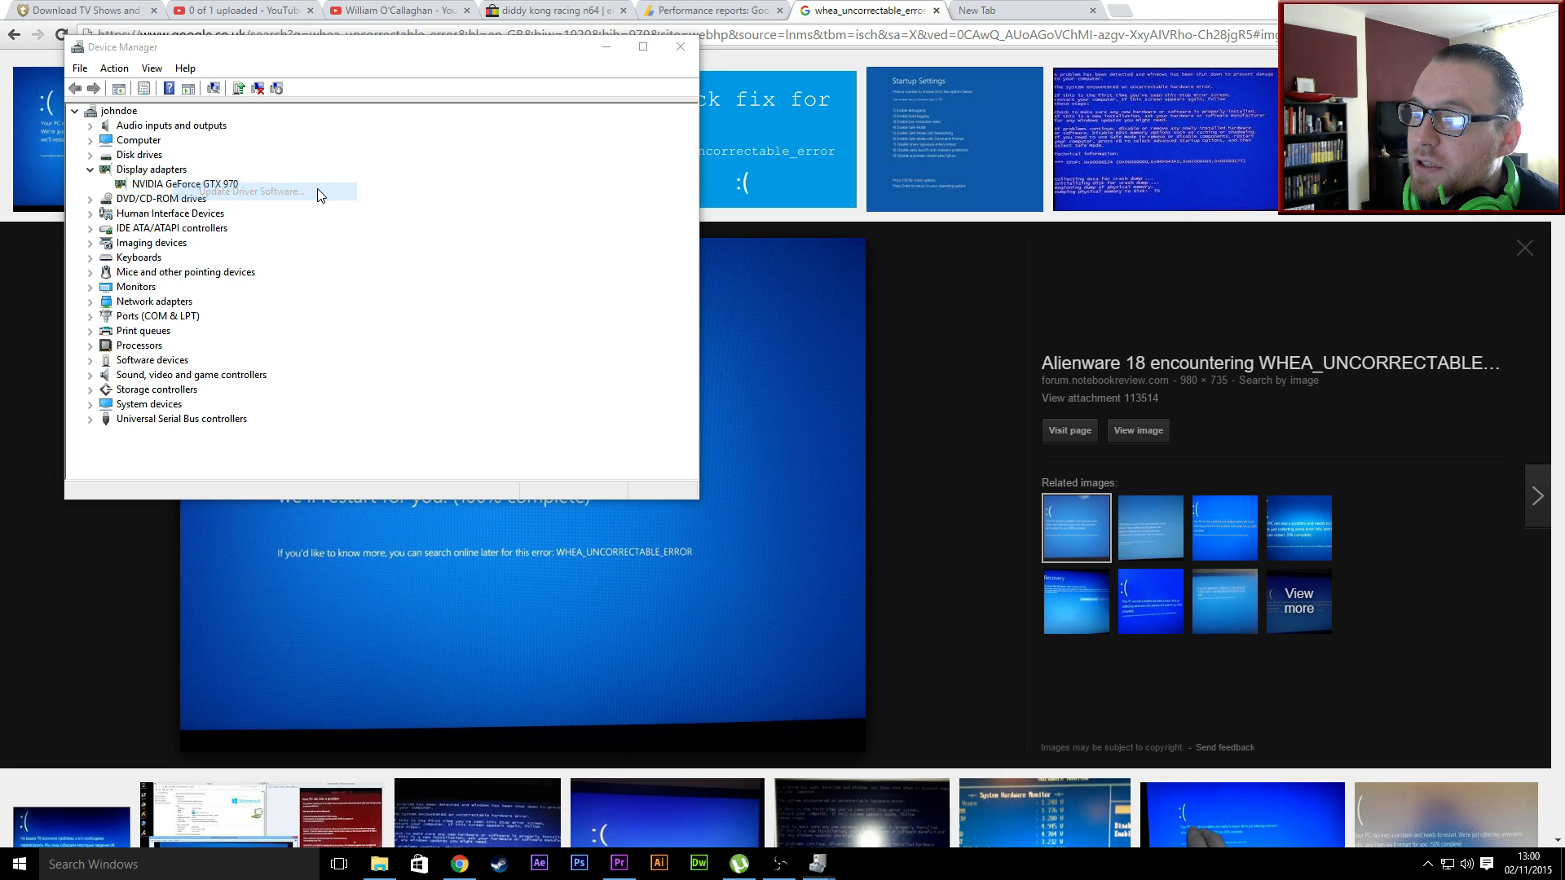
pyautogui.click(246, 191)
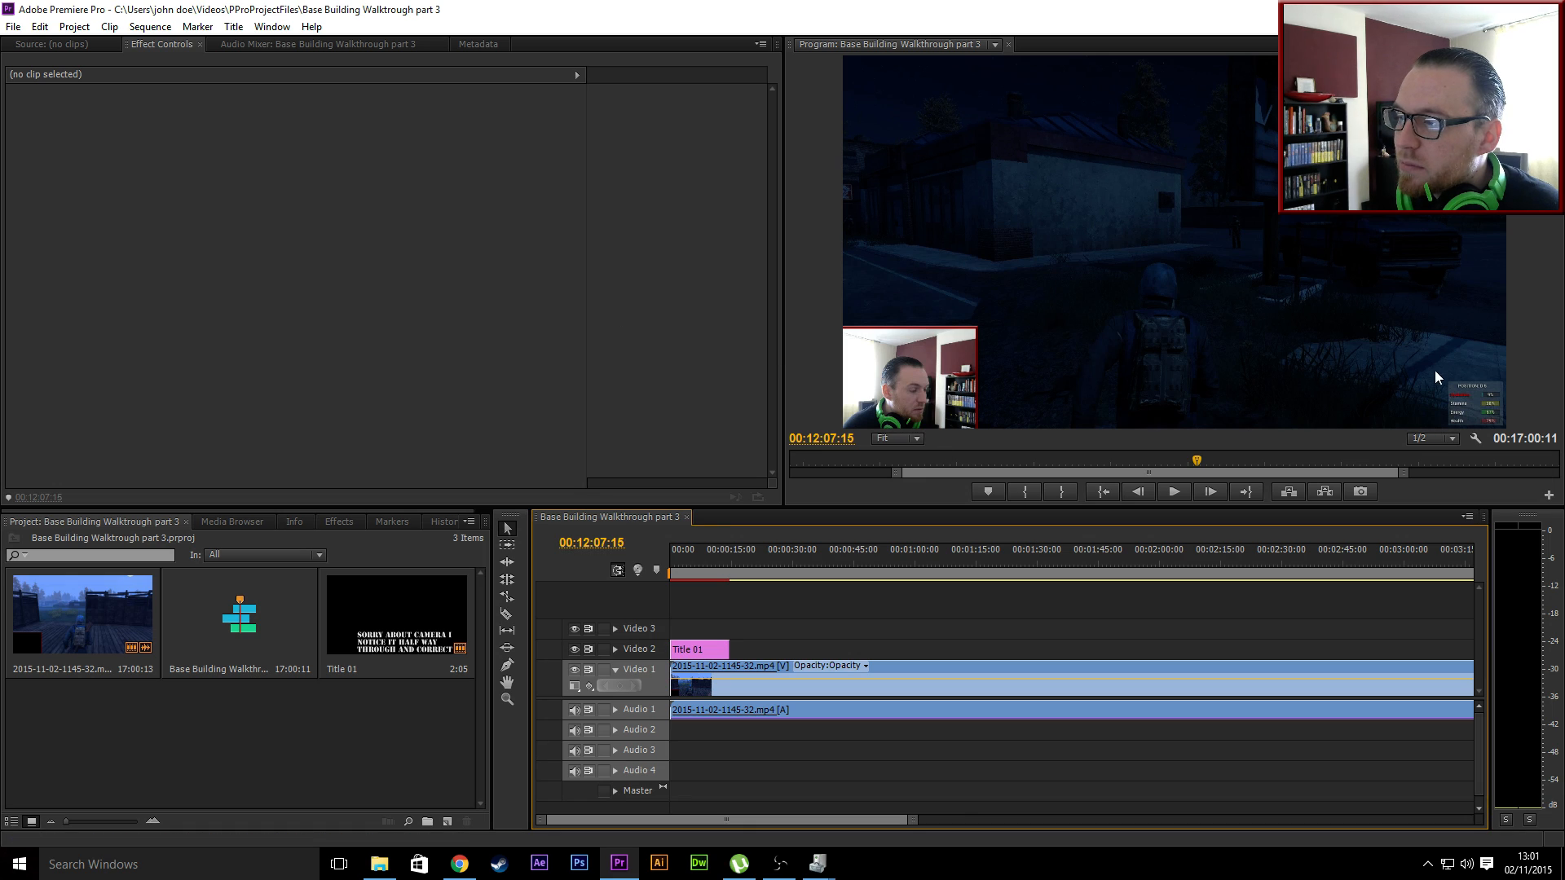
pyautogui.moveTo(1168, 377)
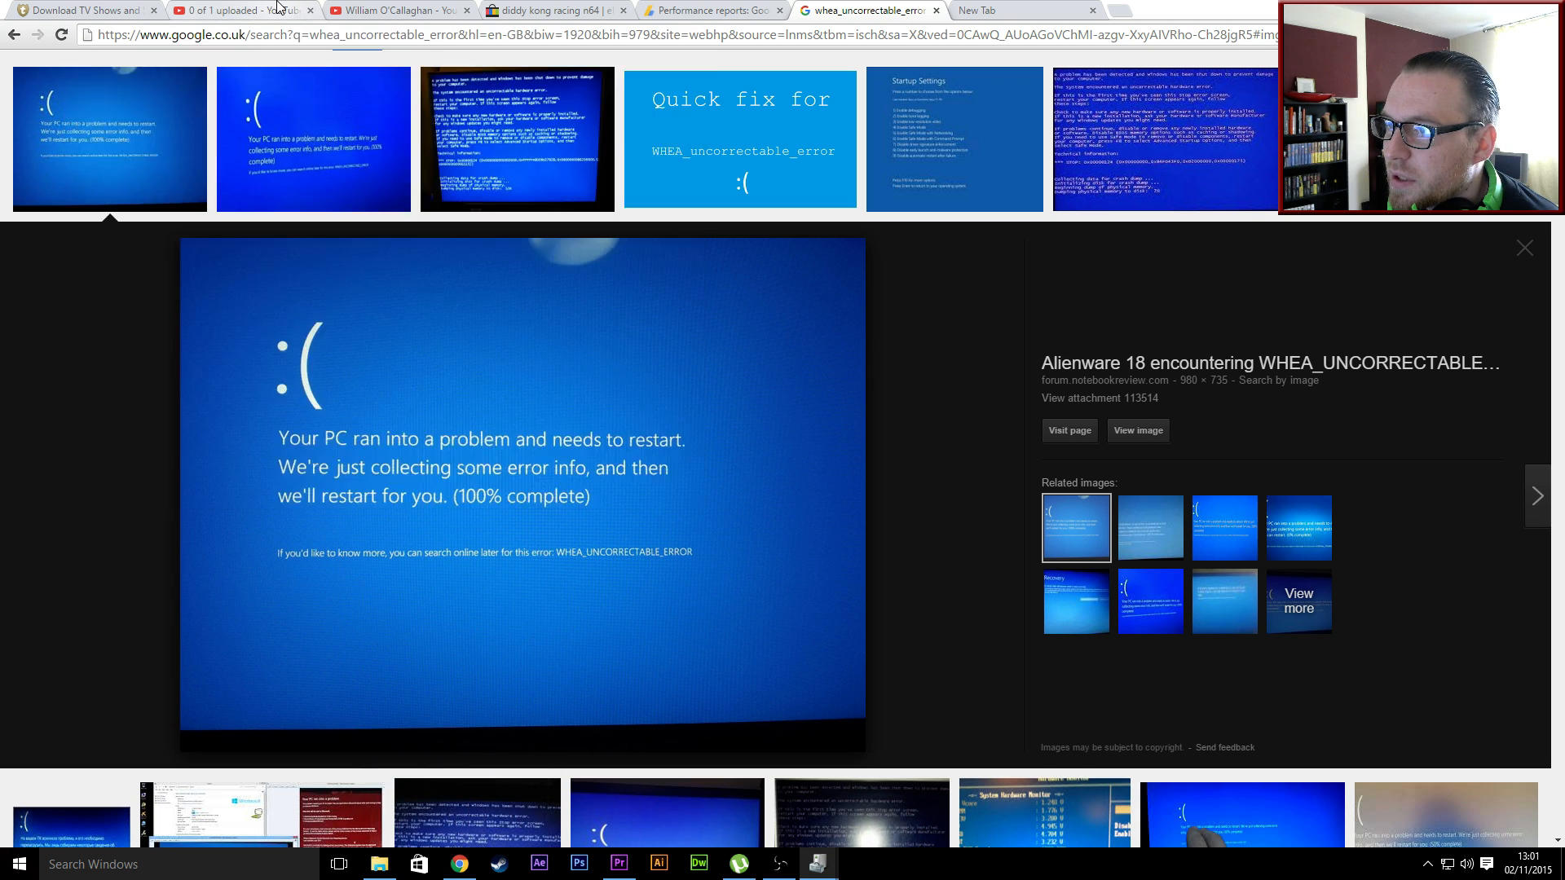
# Switch to the YouTube channel's Videos page listing the whea_uncorrectable_error fix video.
pyautogui.click(394, 10)
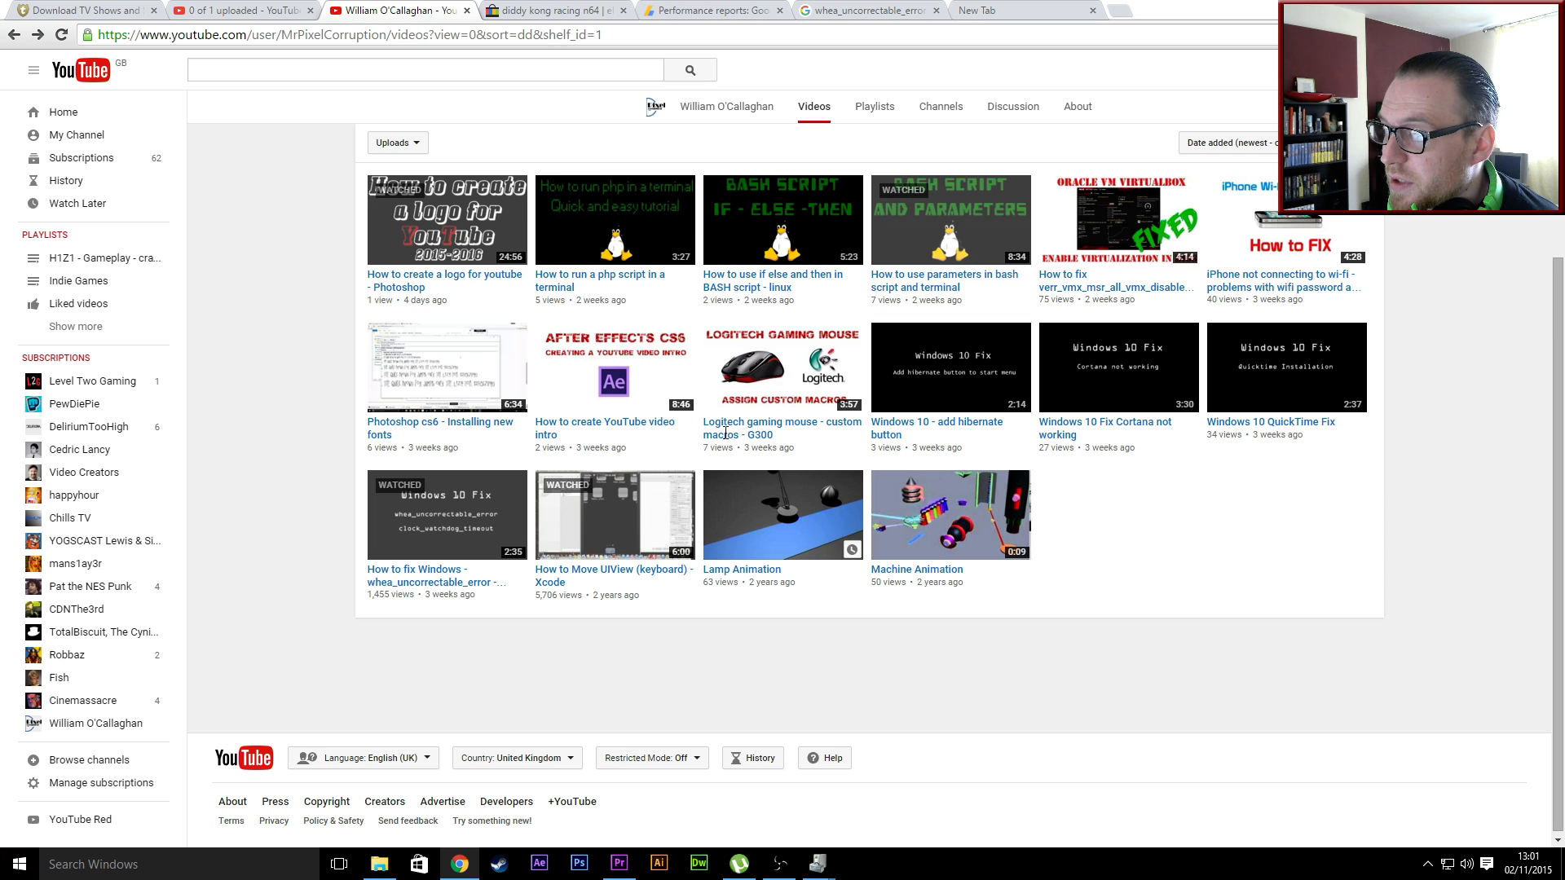
pyautogui.moveTo(437, 576)
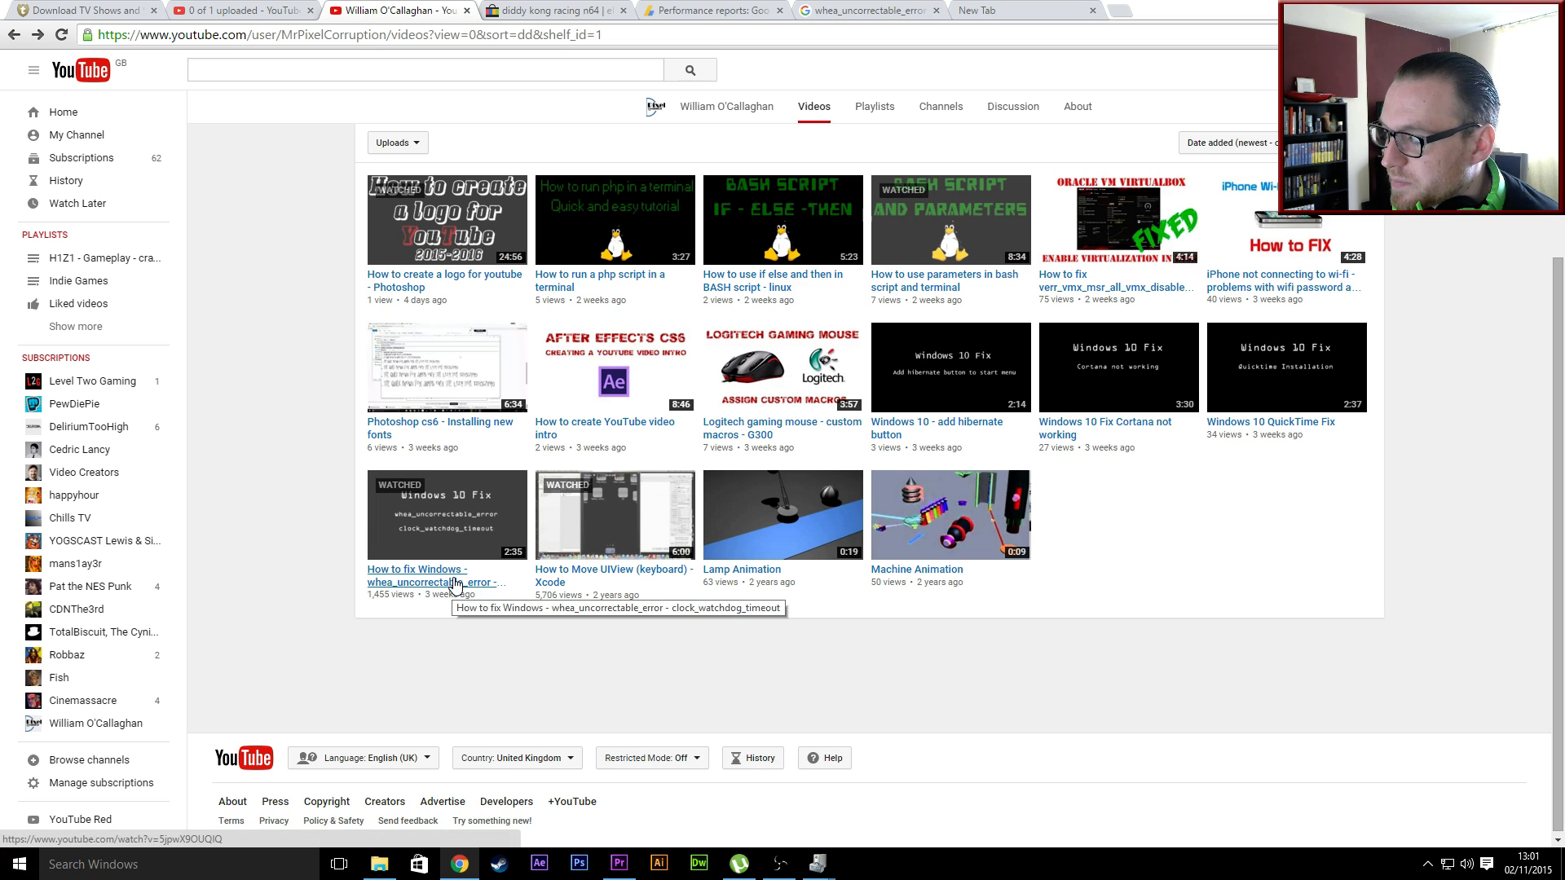
pyautogui.moveTo(890, 10)
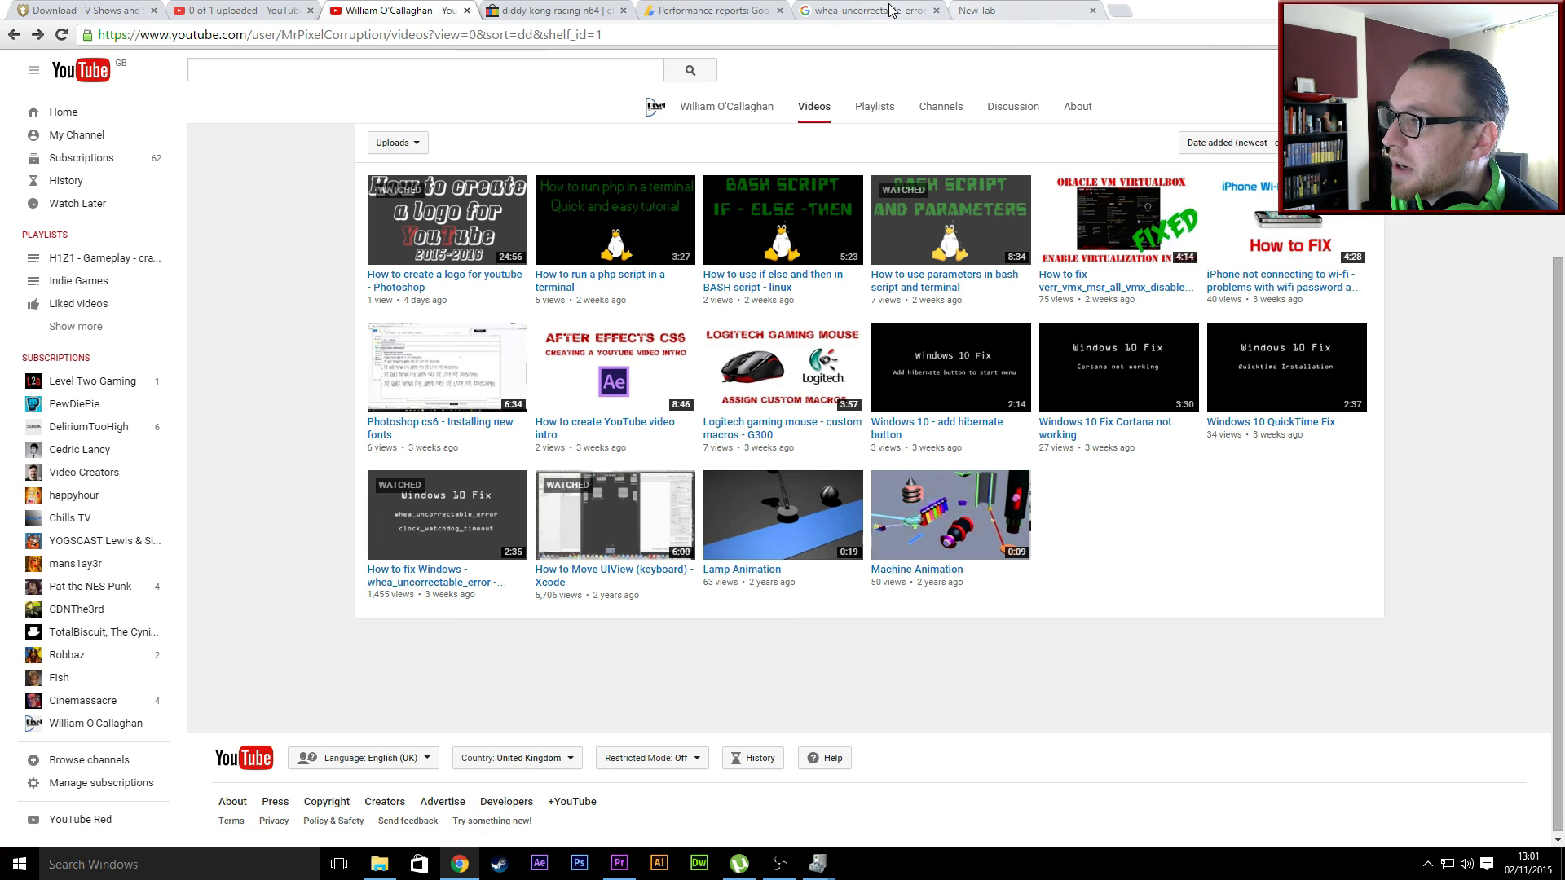
# Return to the Google Images tab showing the Alienware 18 forum blue-screen image.
pyautogui.click(868, 10)
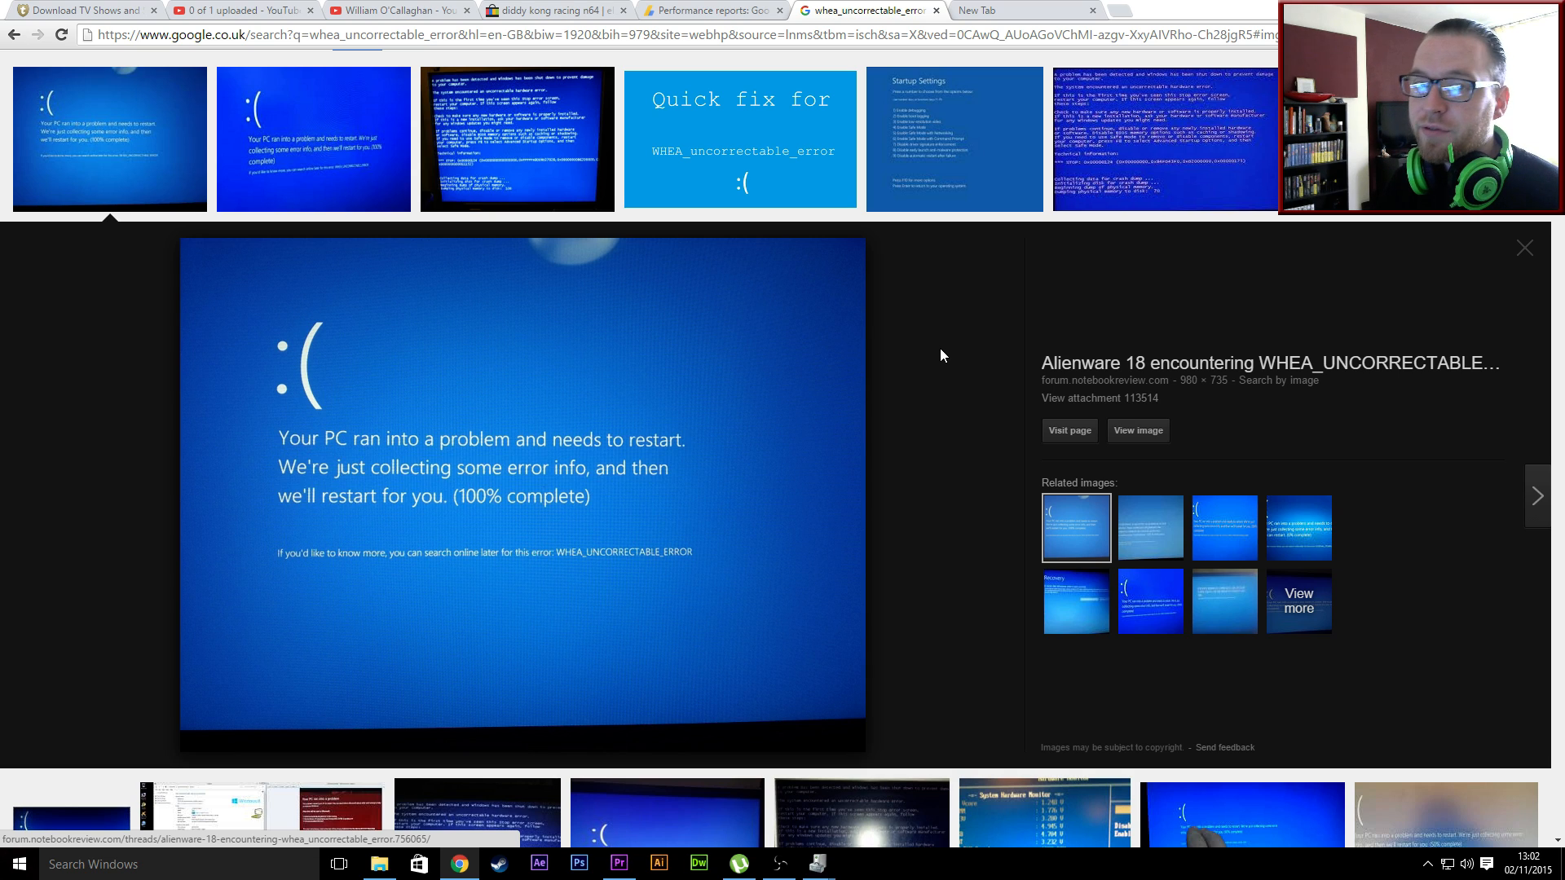
pyautogui.moveTo(849, 703)
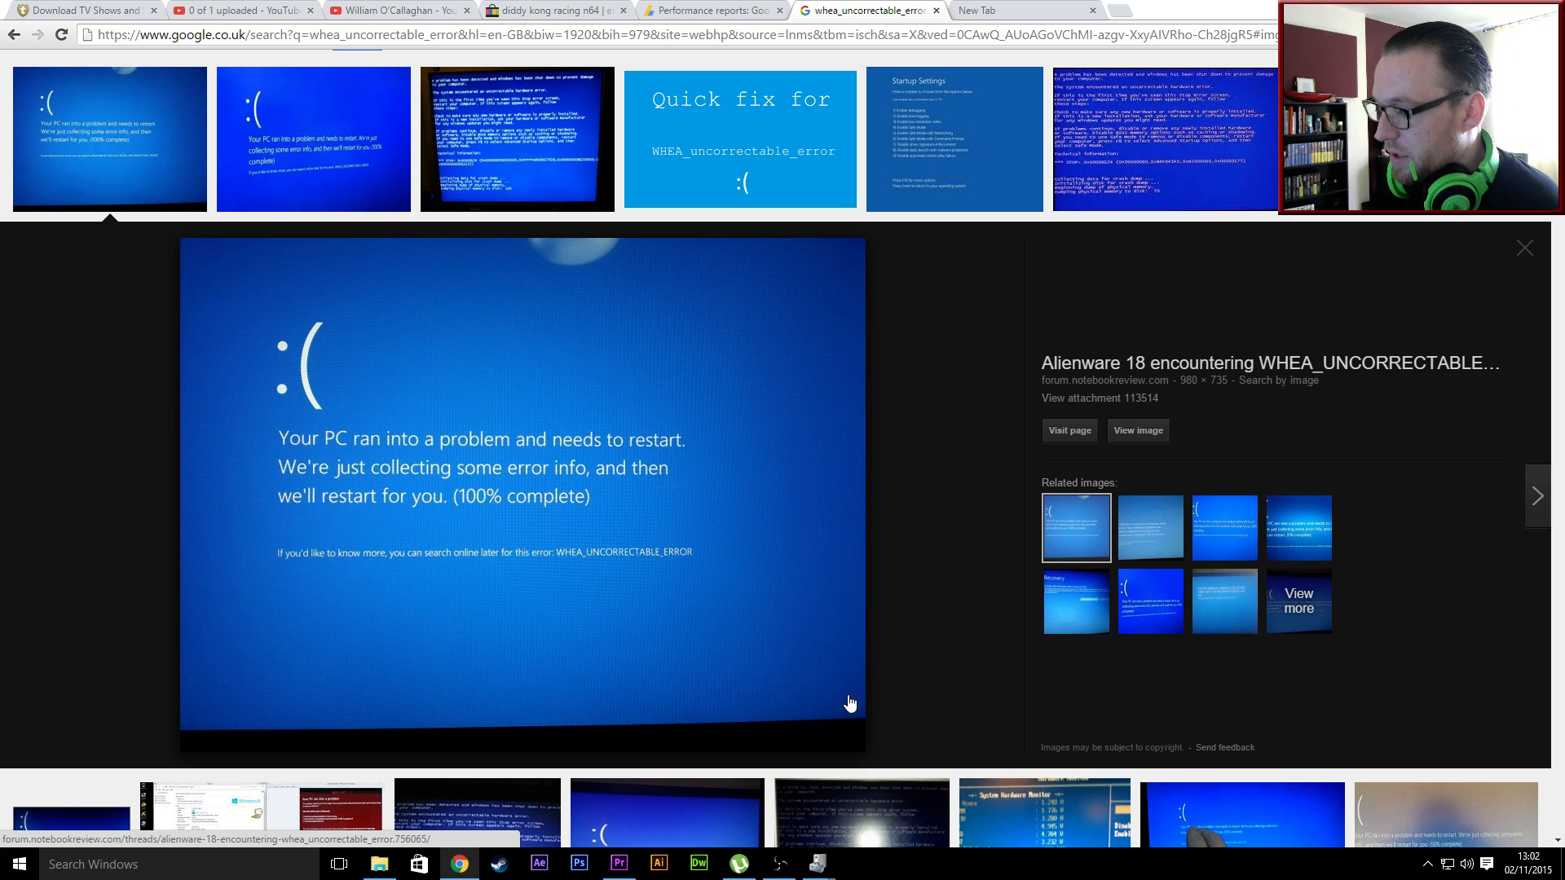
pyautogui.moveTo(460, 863)
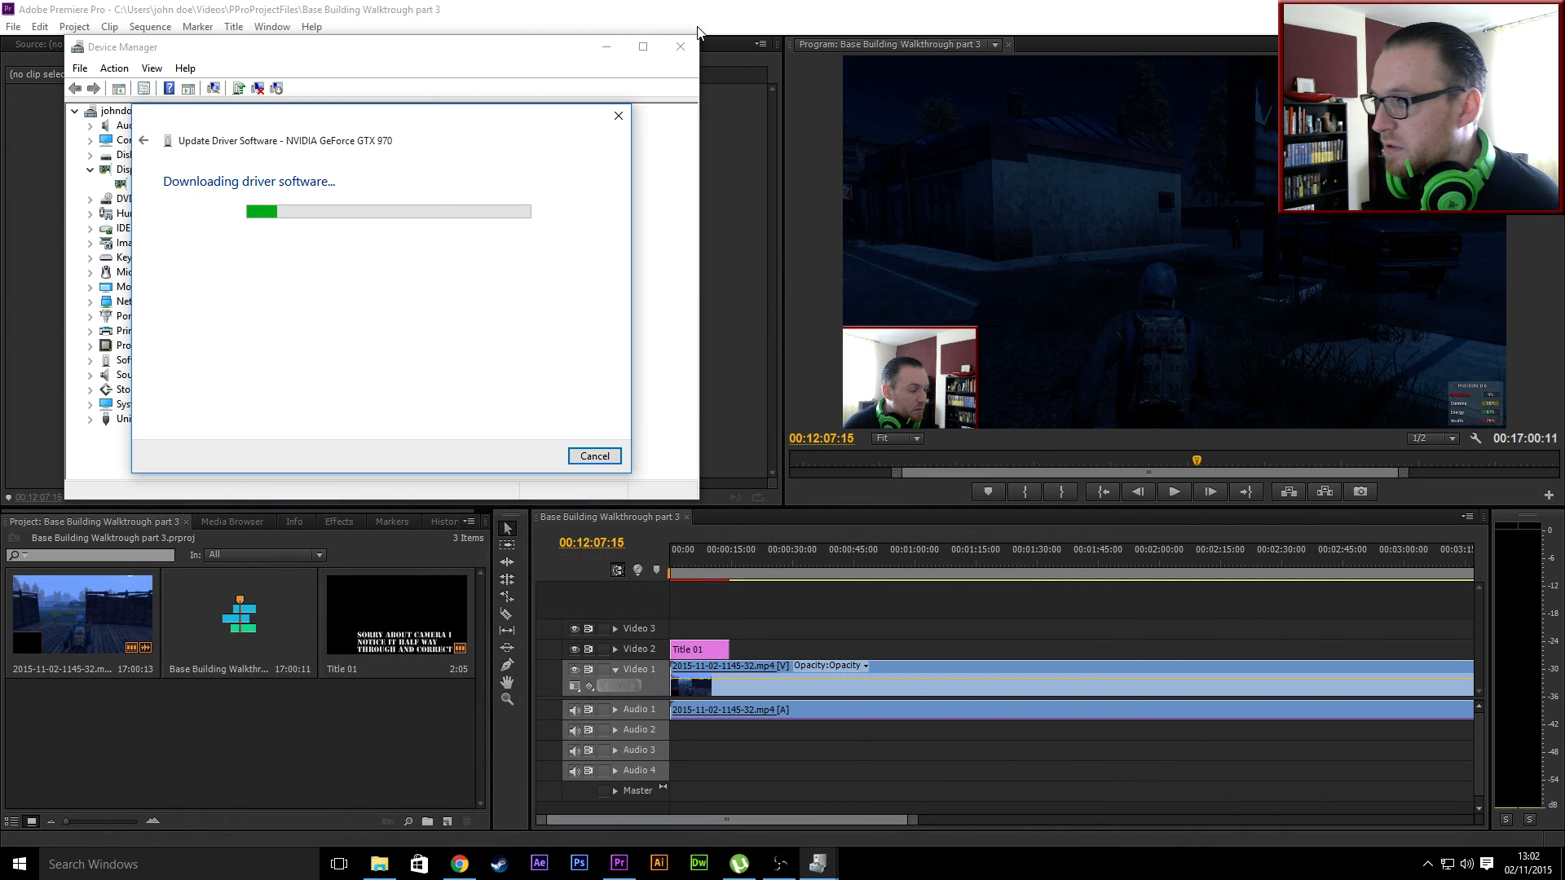
# Minimize the GTX 970 driver update window and bring Chrome's error image back.
pyautogui.click(680, 47)
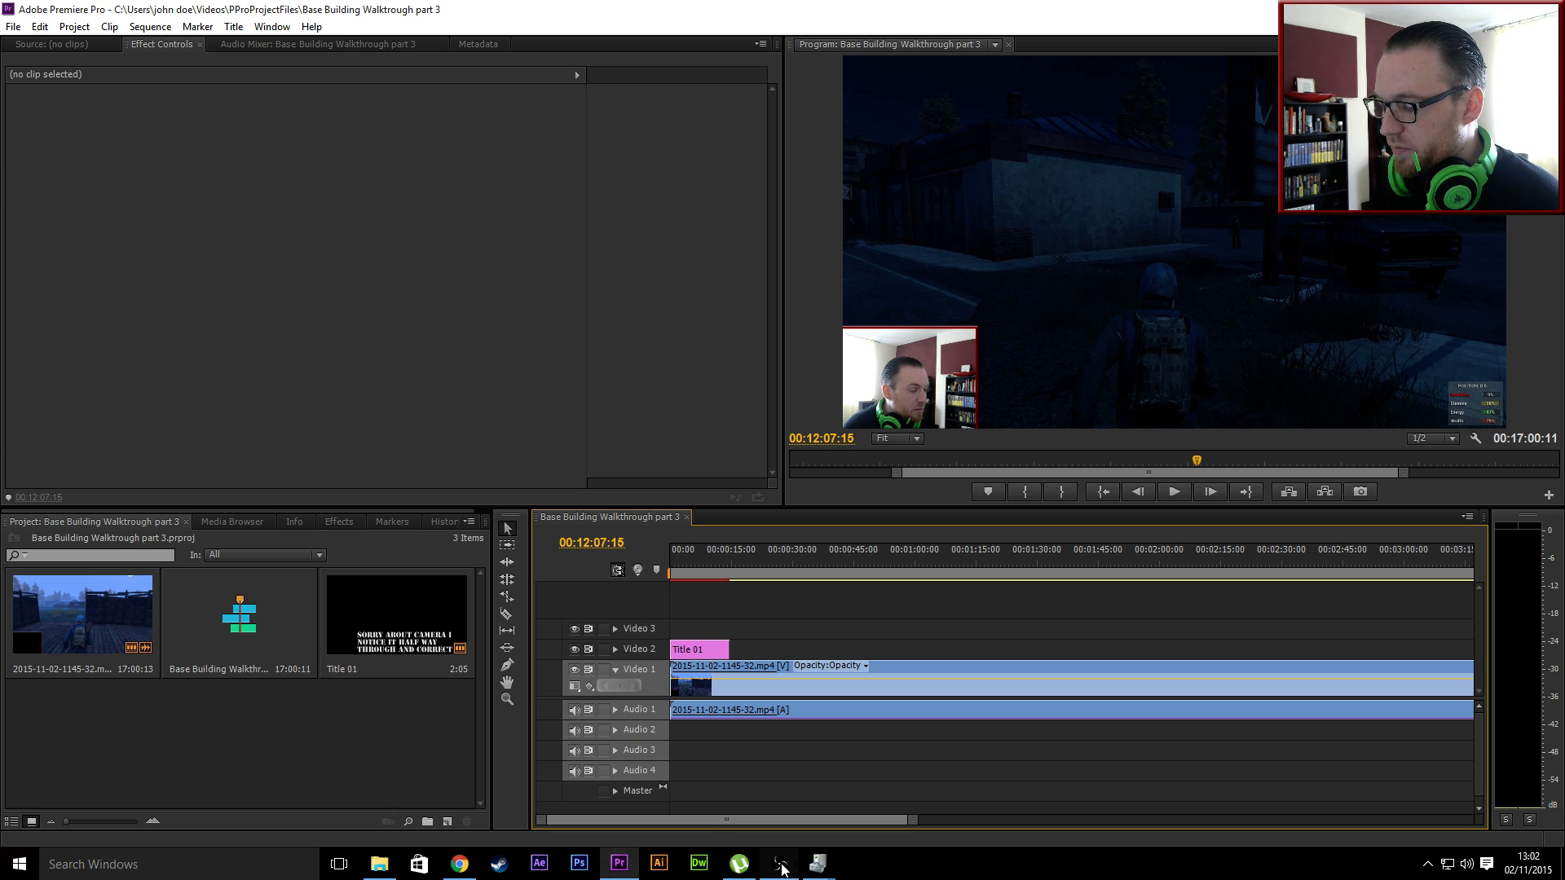
pyautogui.click(458, 863)
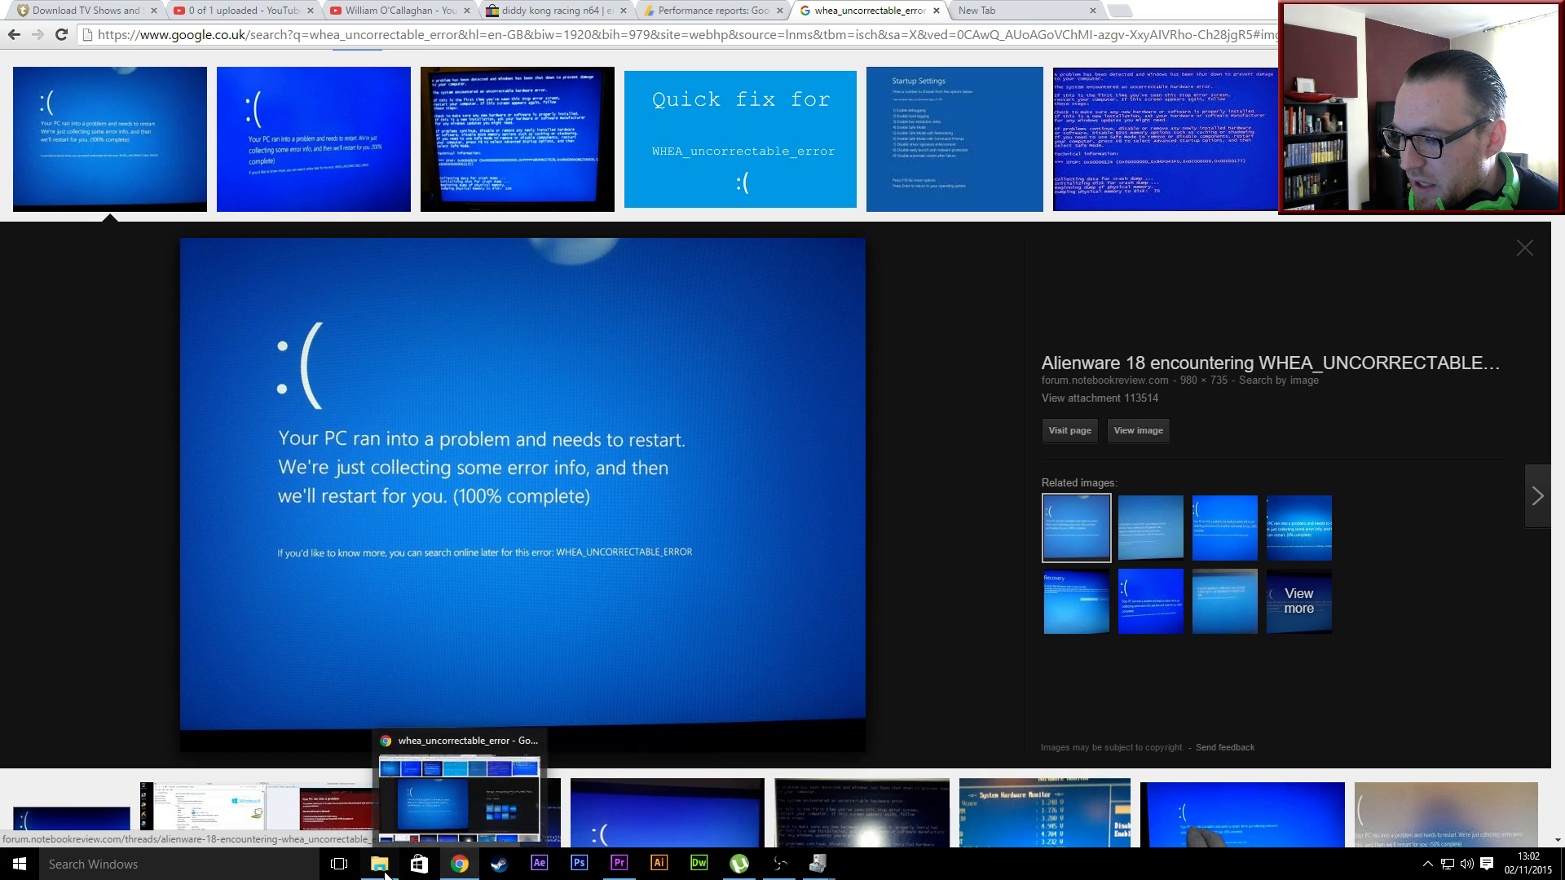
# Bring the Base Building Walkthrough part 3 Premiere Pro project to the front.
pyautogui.click(617, 863)
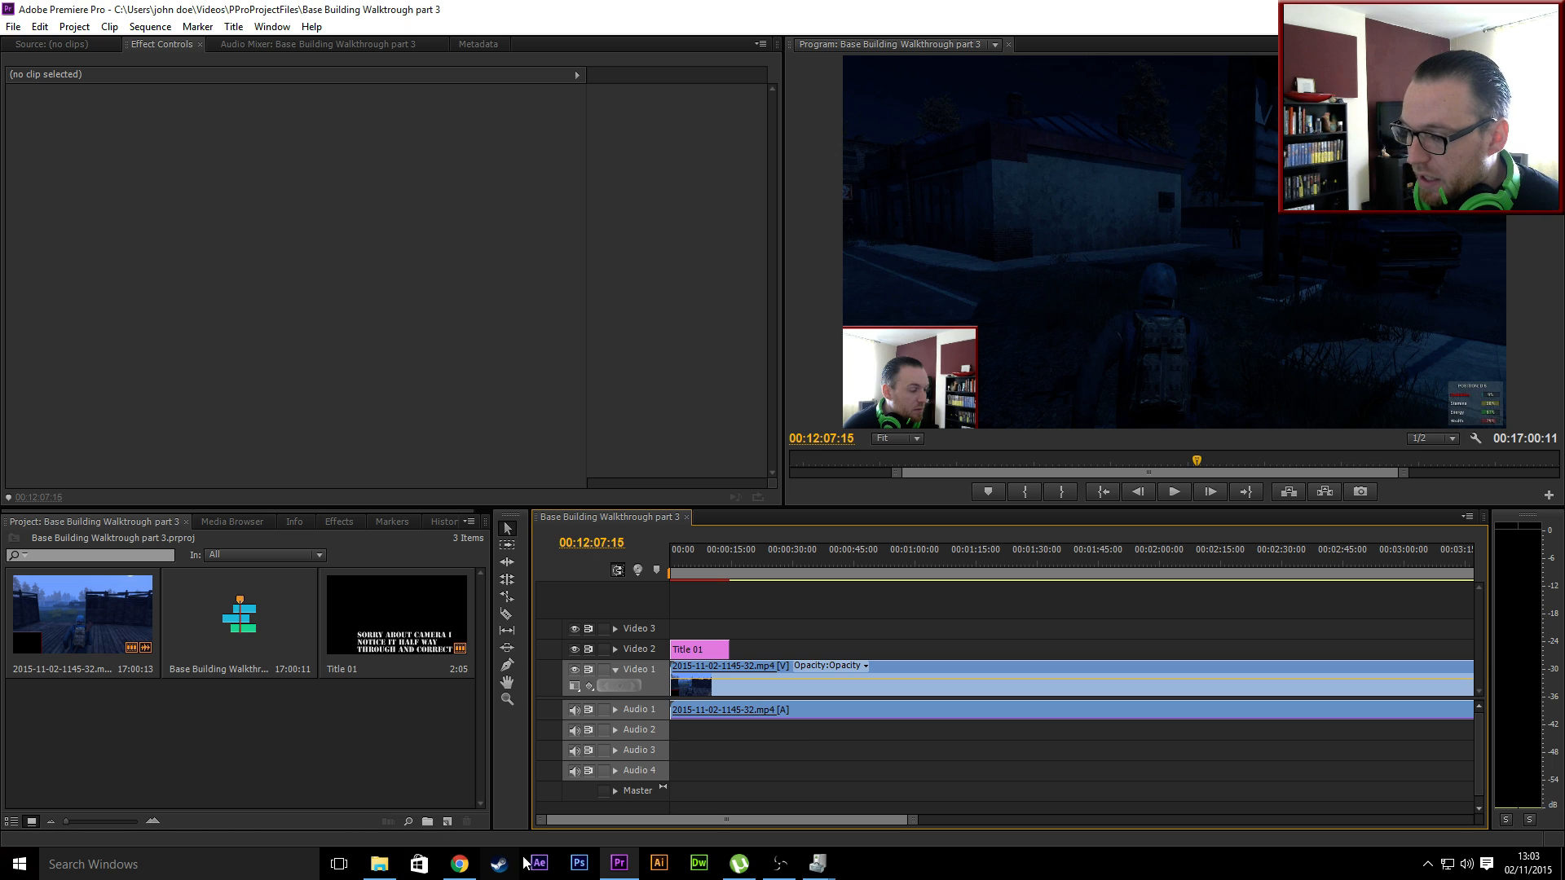
pyautogui.moveTo(570, 809)
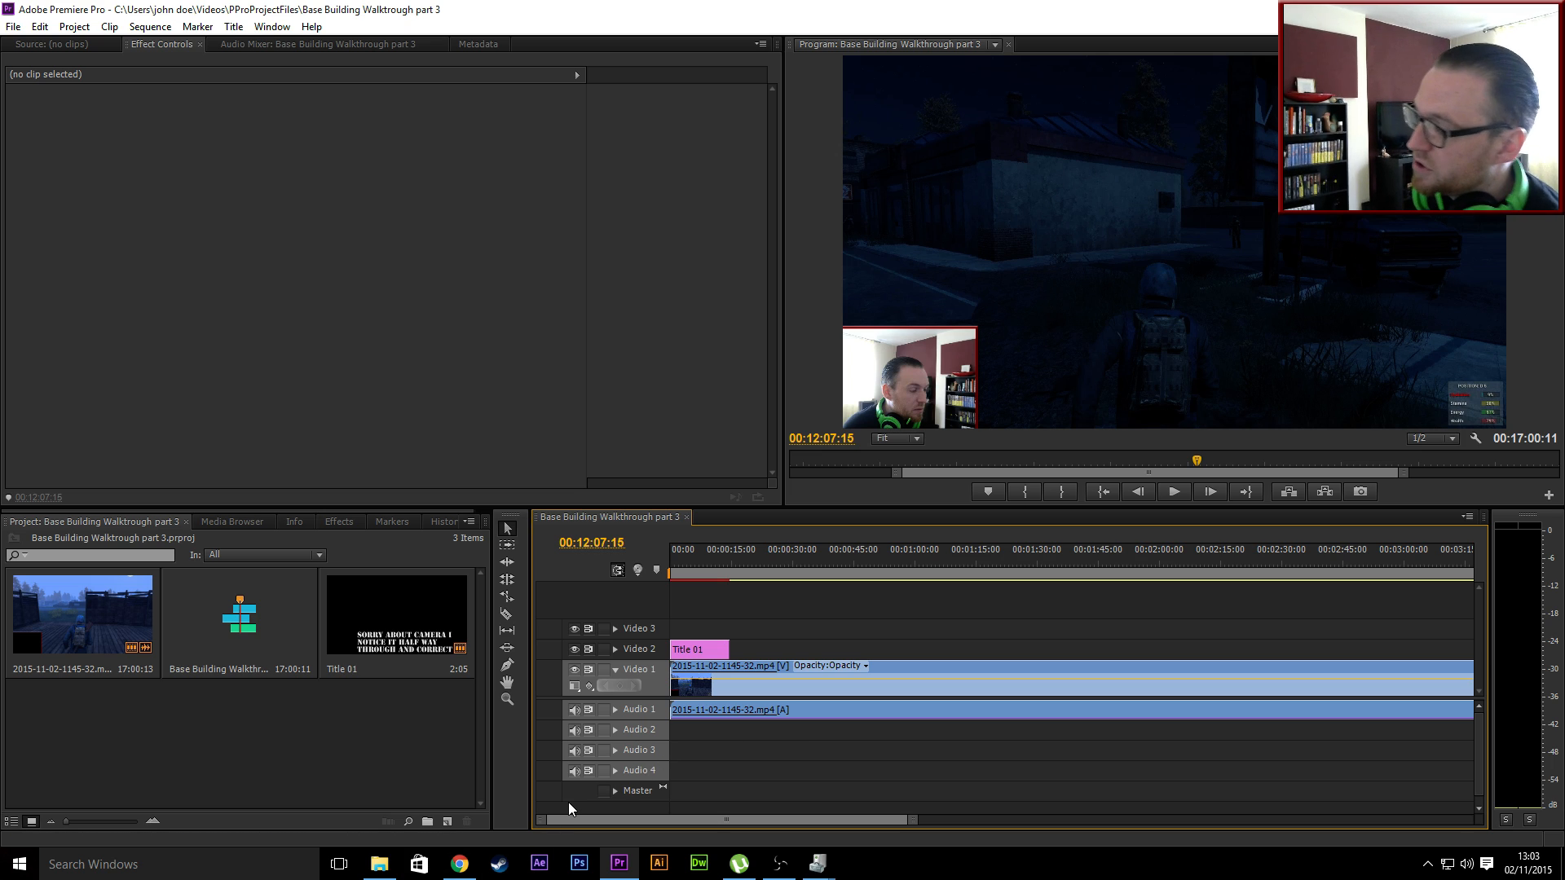